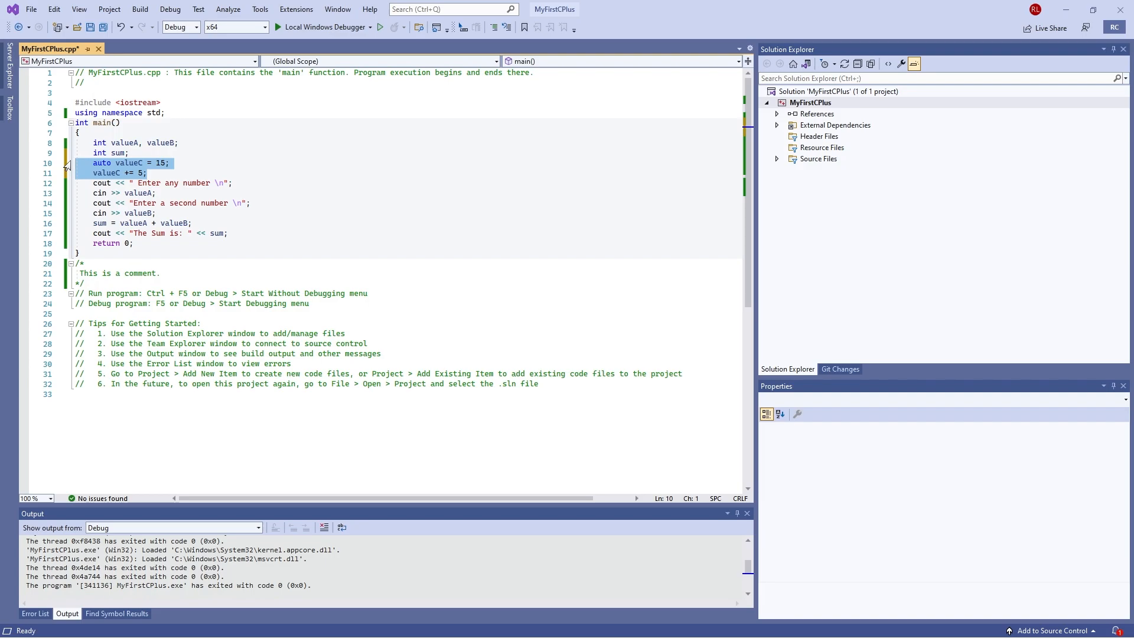
Remove the two valueC lines from main, leaving a blank line before return 0
key("Delete")
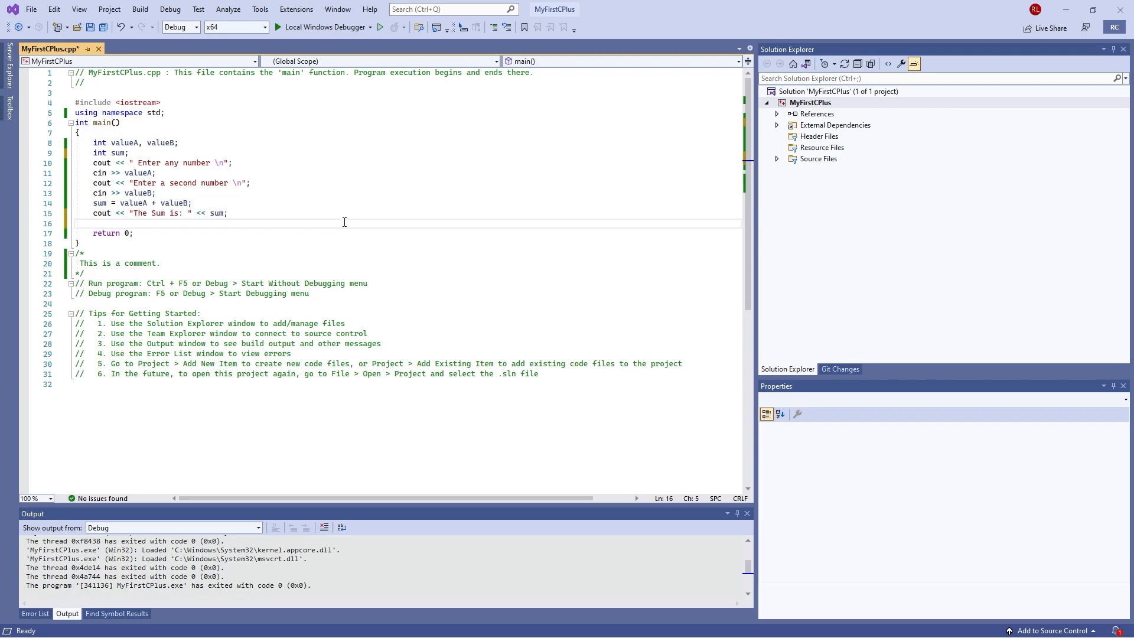
Write an empty if (valueA > valueB) block after the sum output in main
type("if")
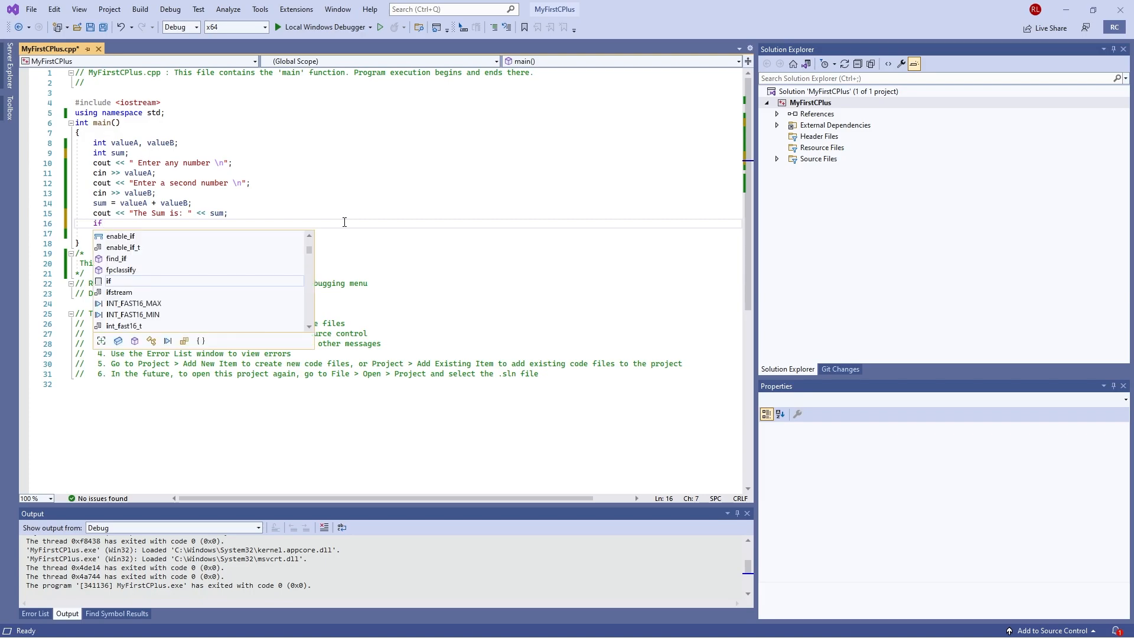
type("(")
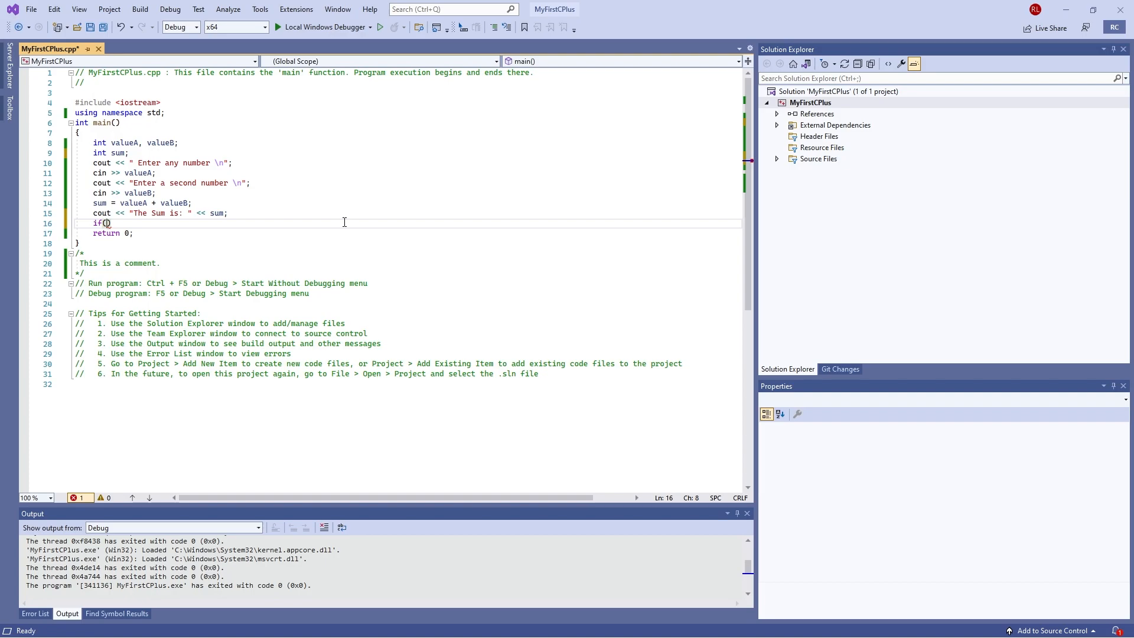
type("5")
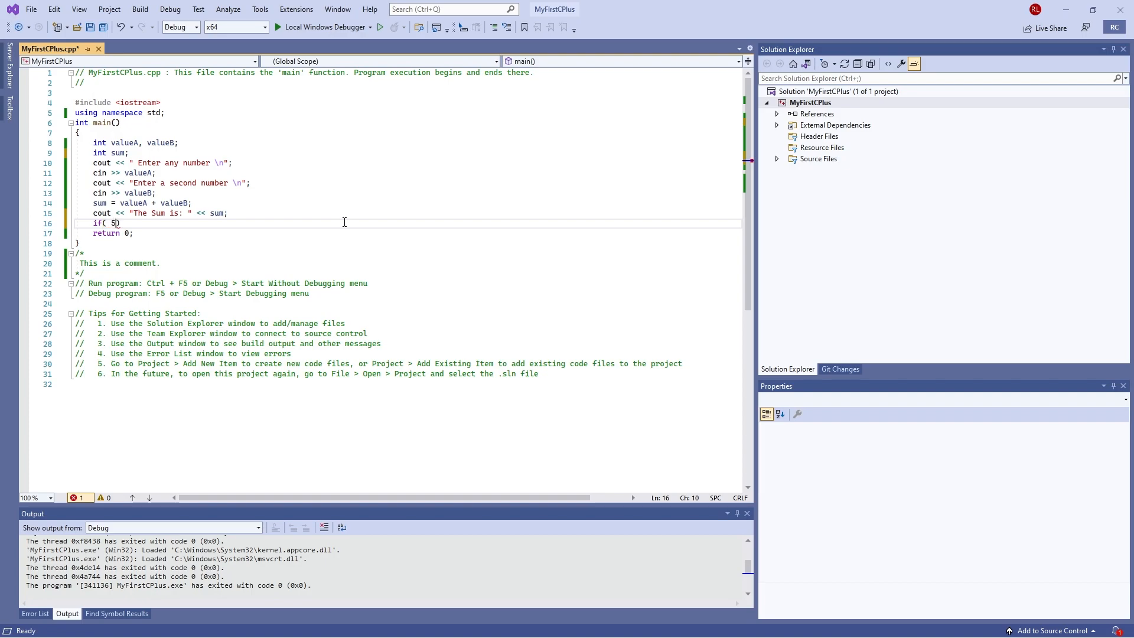
type("> 2")
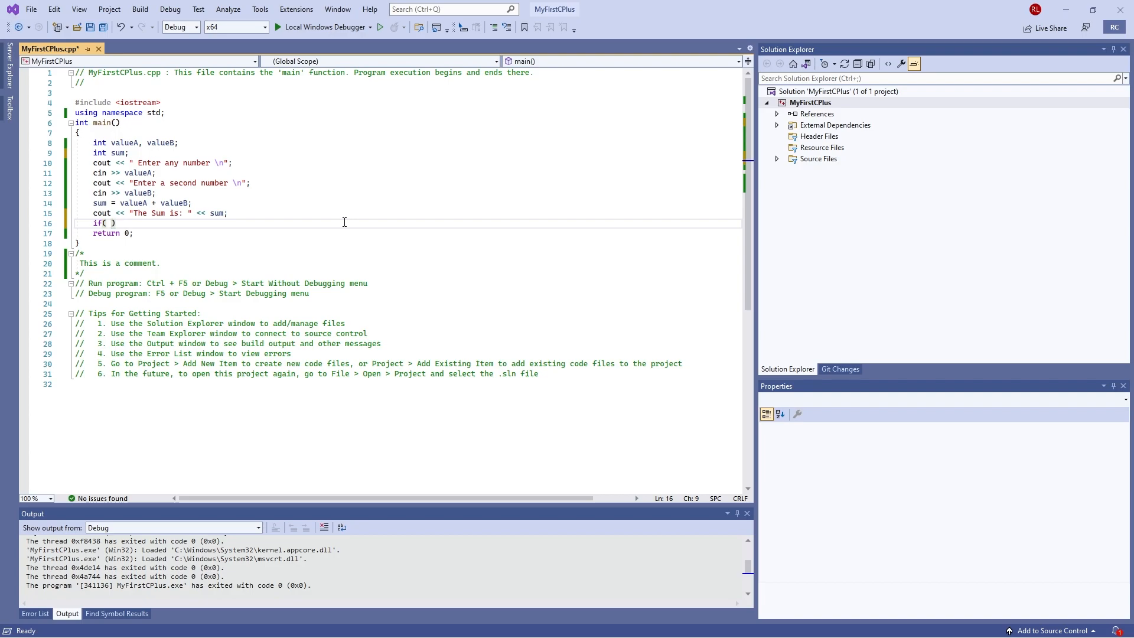
type("valueA >")
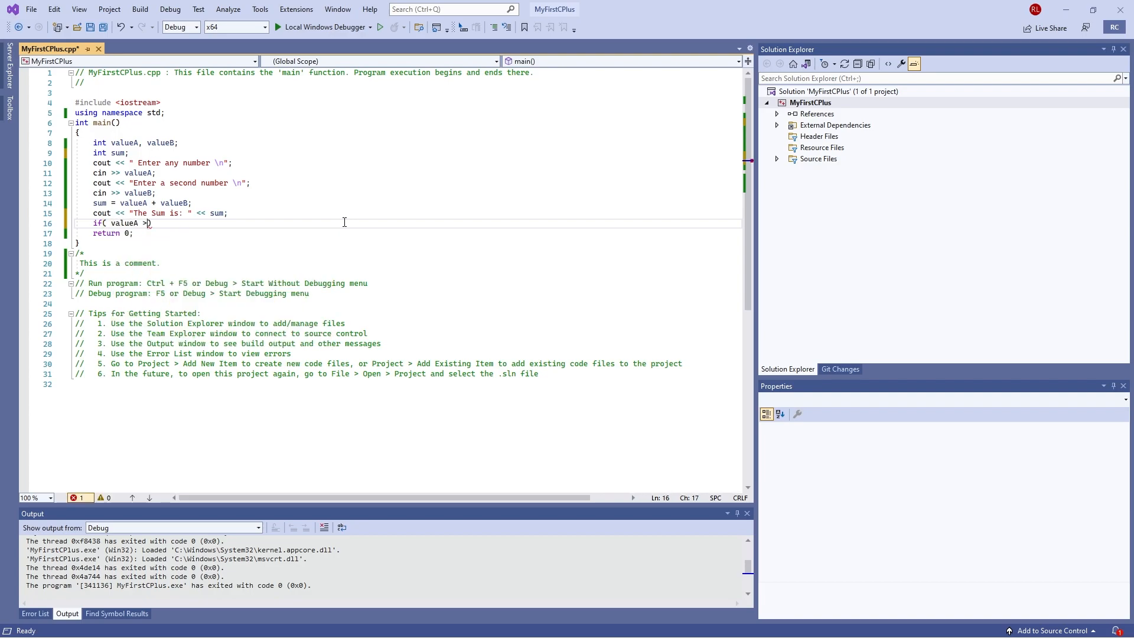
type("valueB")
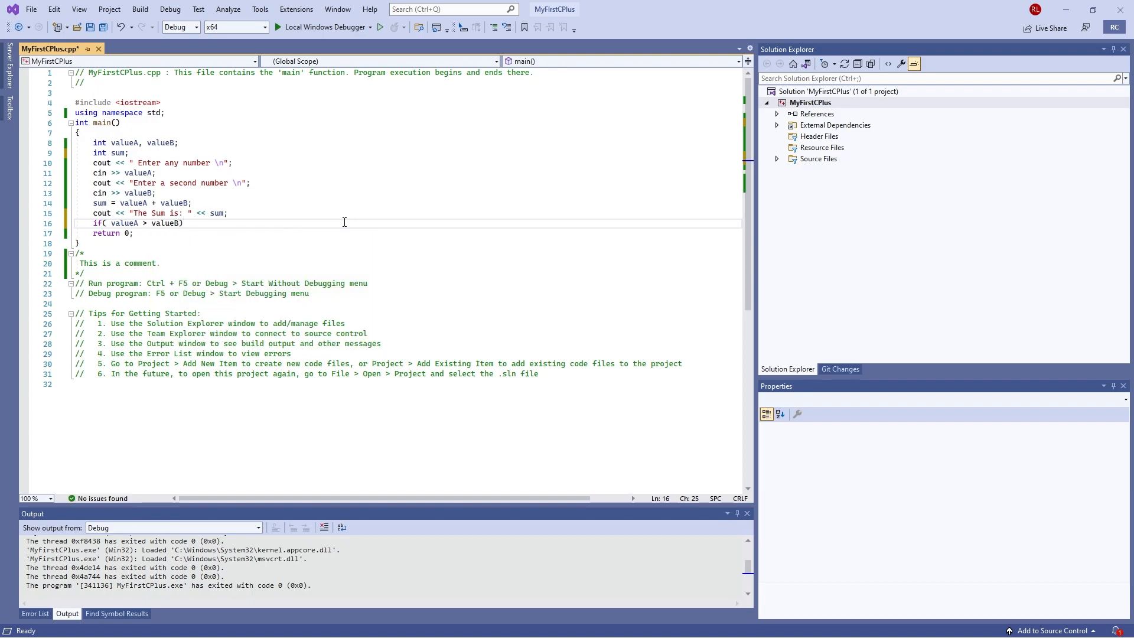
left_click(183, 223)
type(" {")
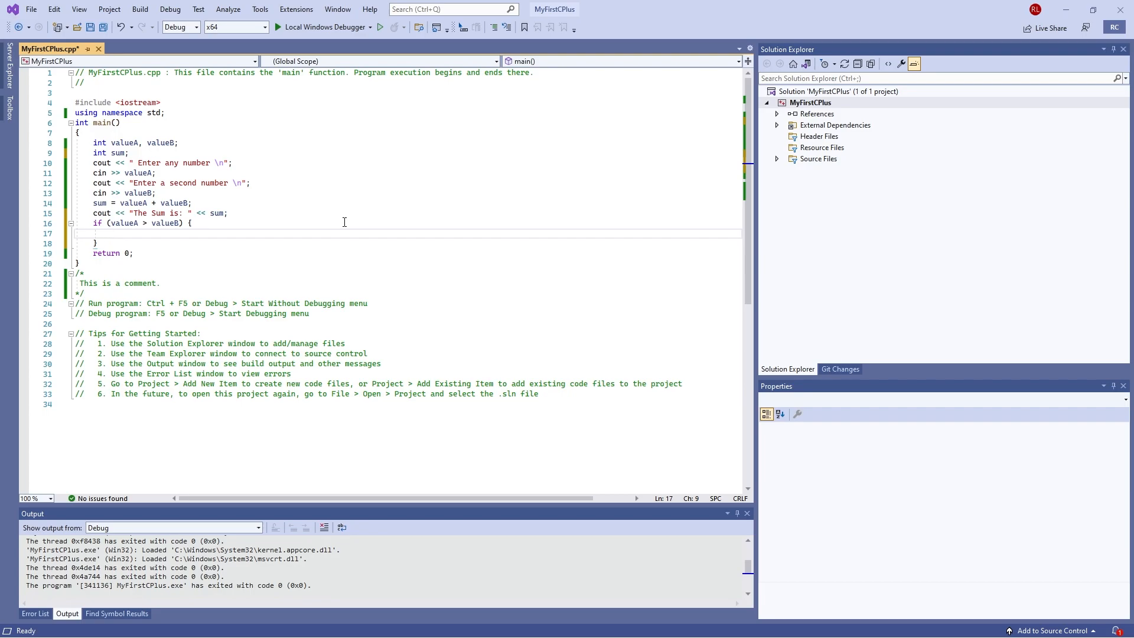
Make the if block print "Your first number was higher!" with cout
type("cout")
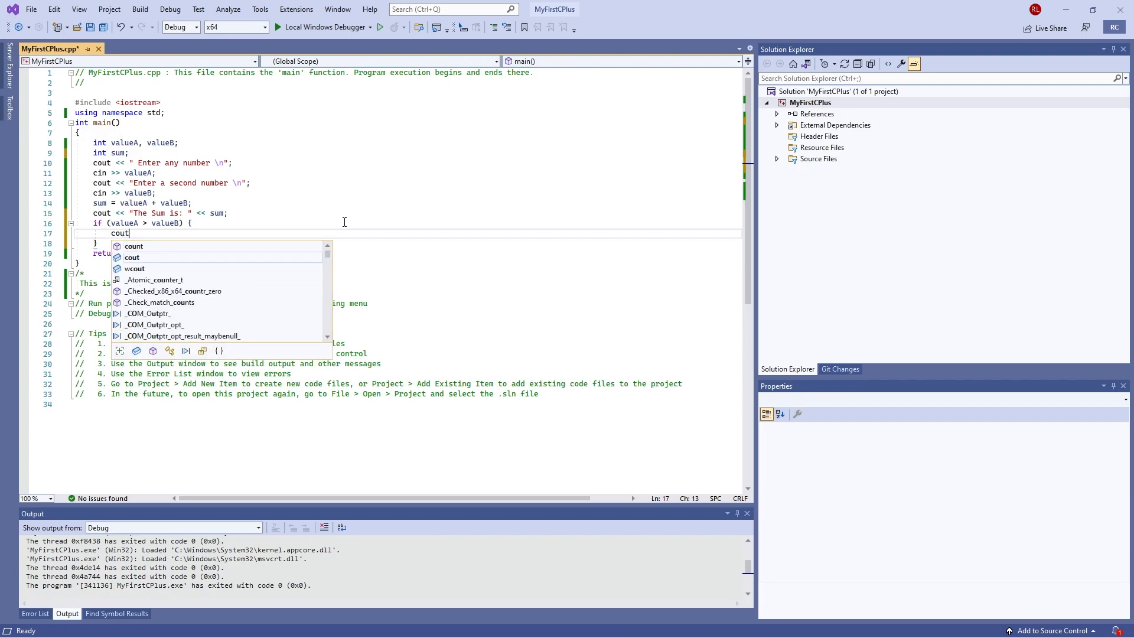
type("<<")
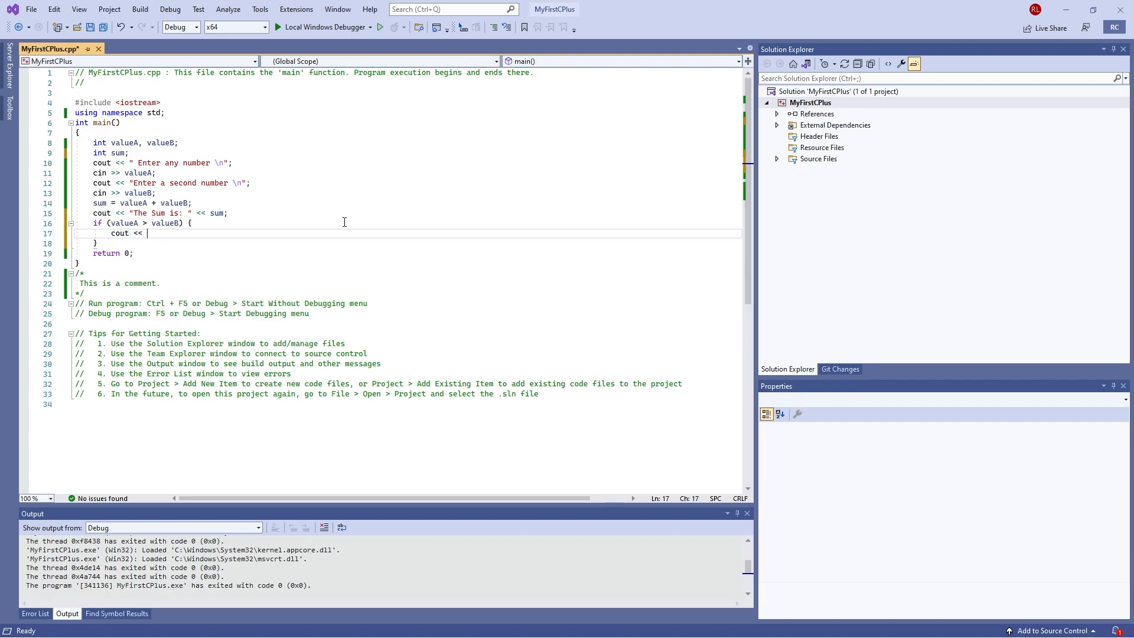
type("\"Your\"")
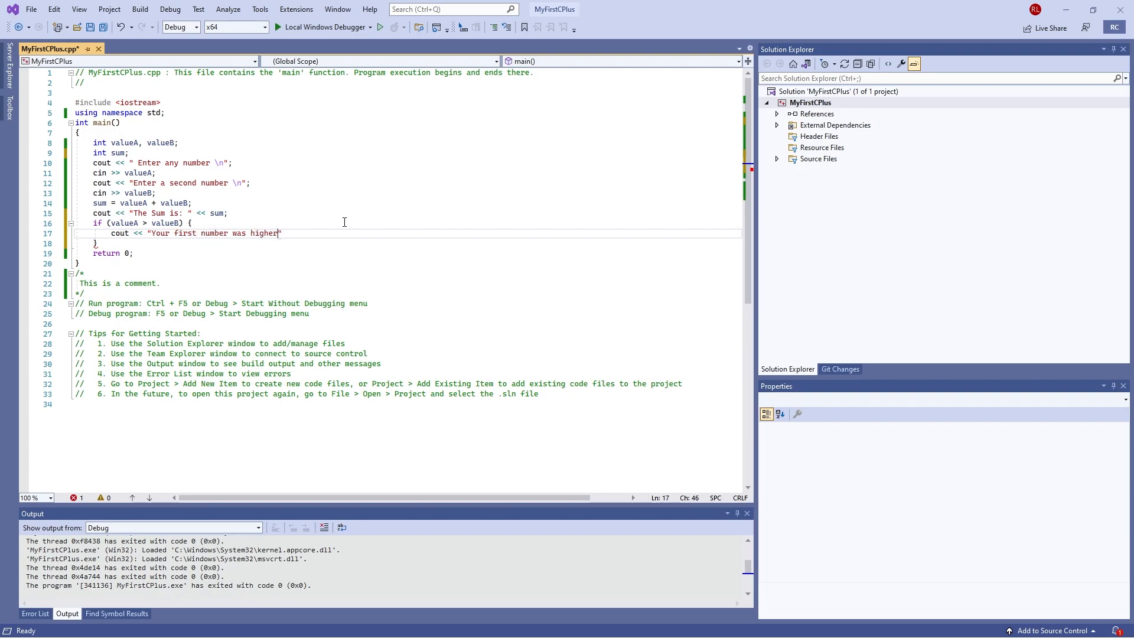
type("!")
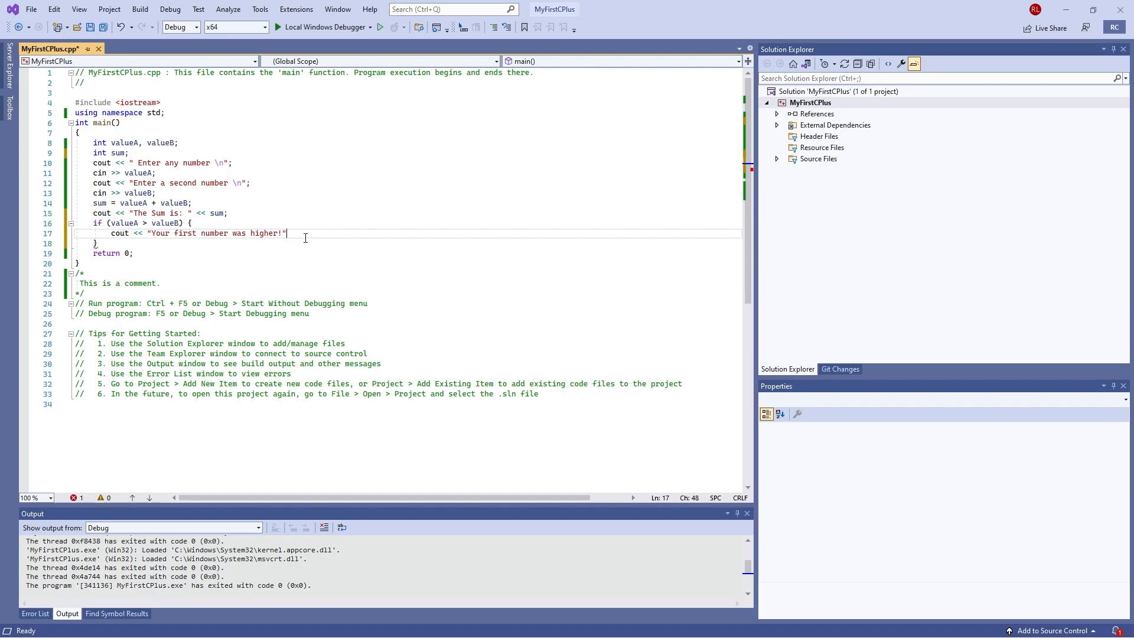
Append << "\n" so the sum output line ends with a newline
left_click(226, 213)
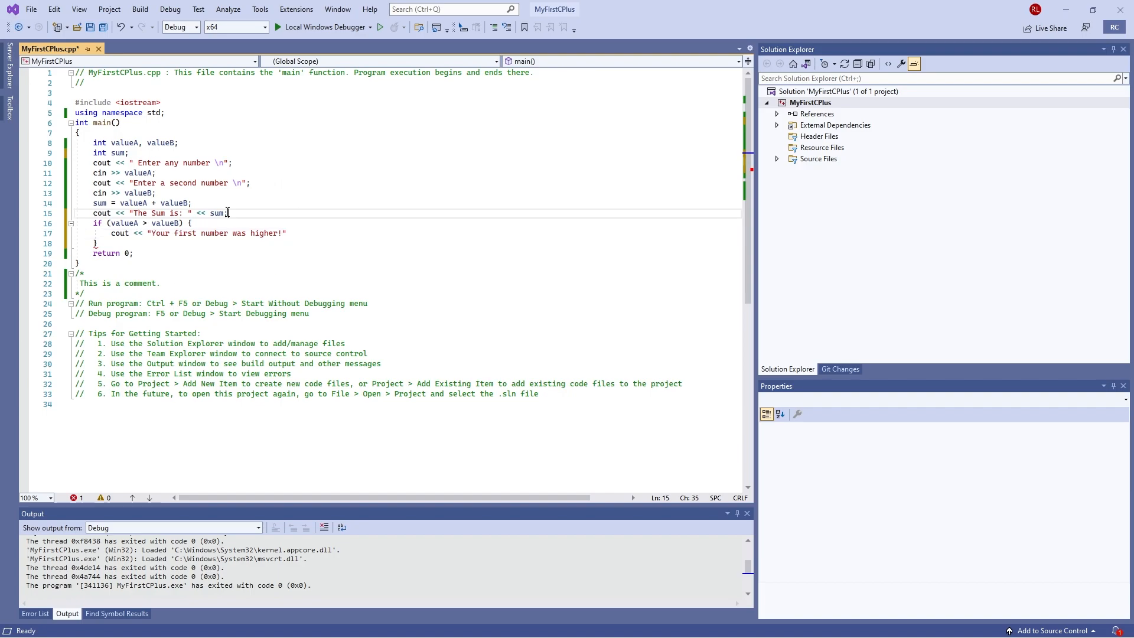
type("<<")
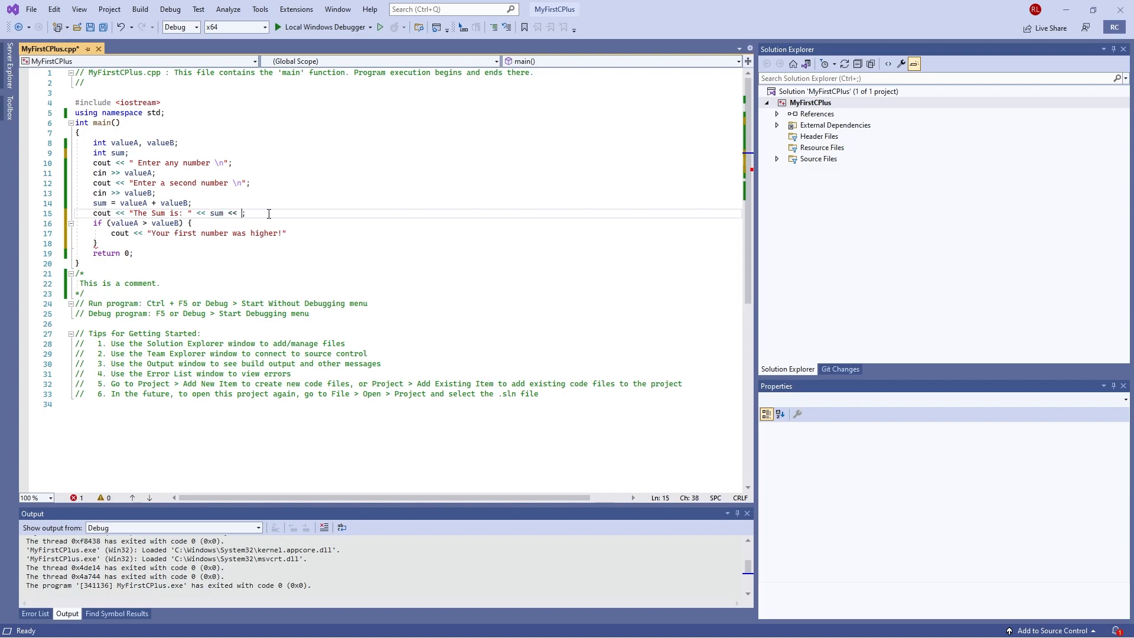
type("\\n")
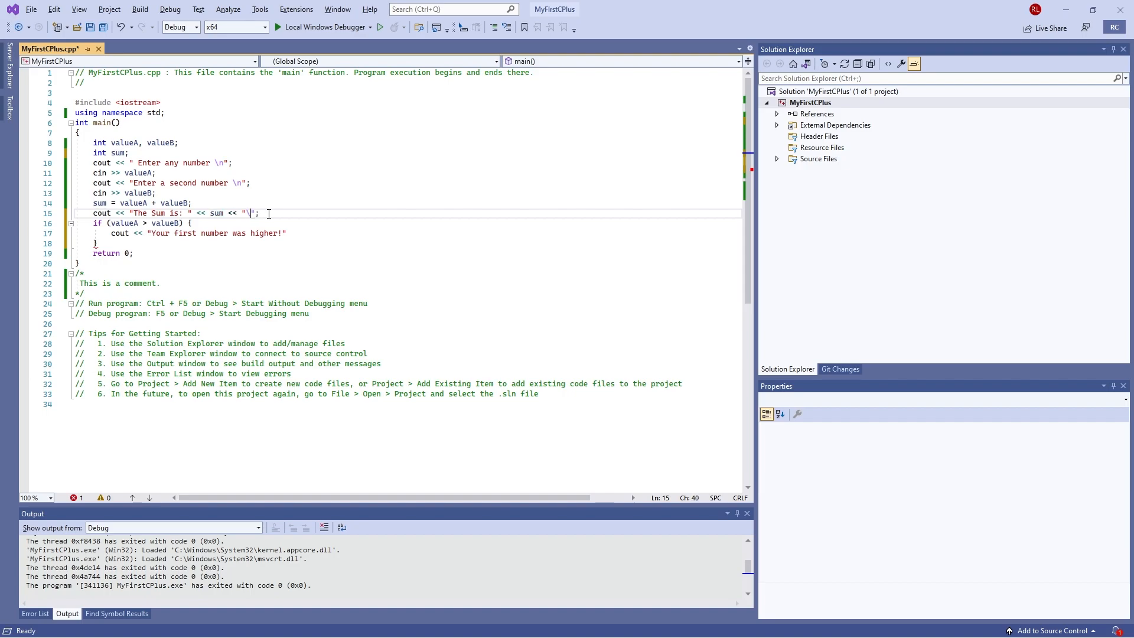
type("n")
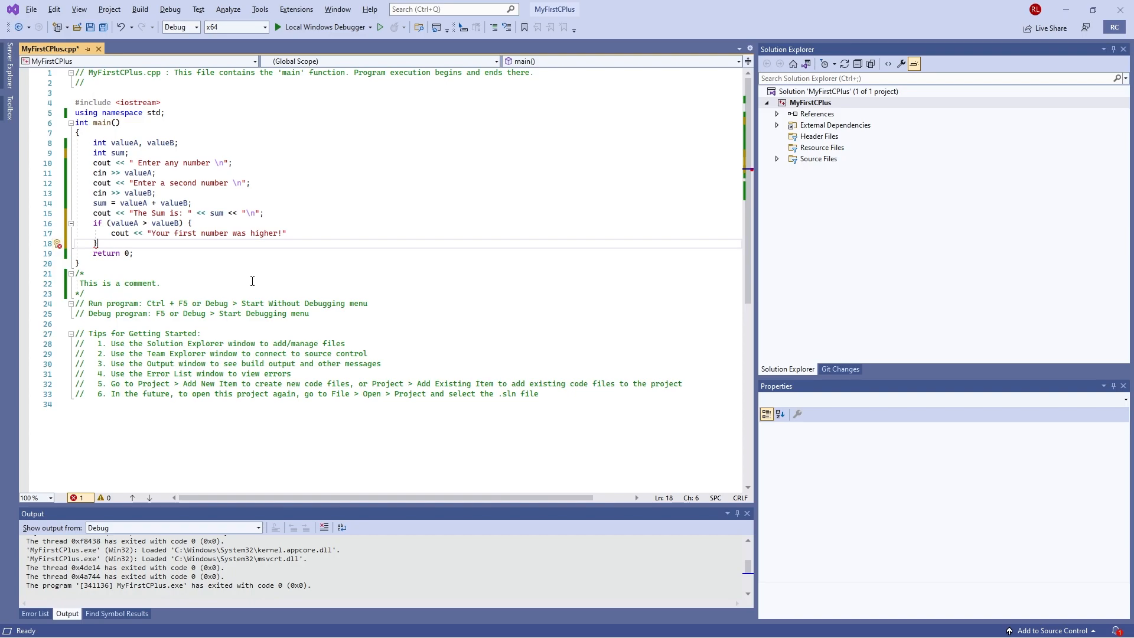
Add an else branch printing "Your second number was higher!" with cout
type("else {")
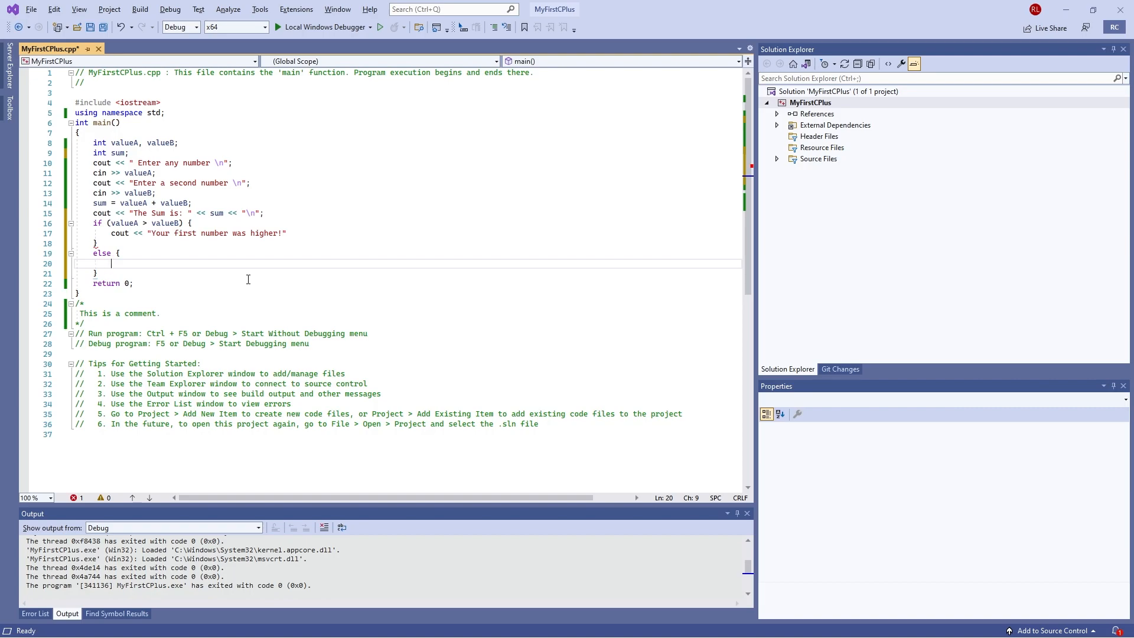
mouse_move(184, 286)
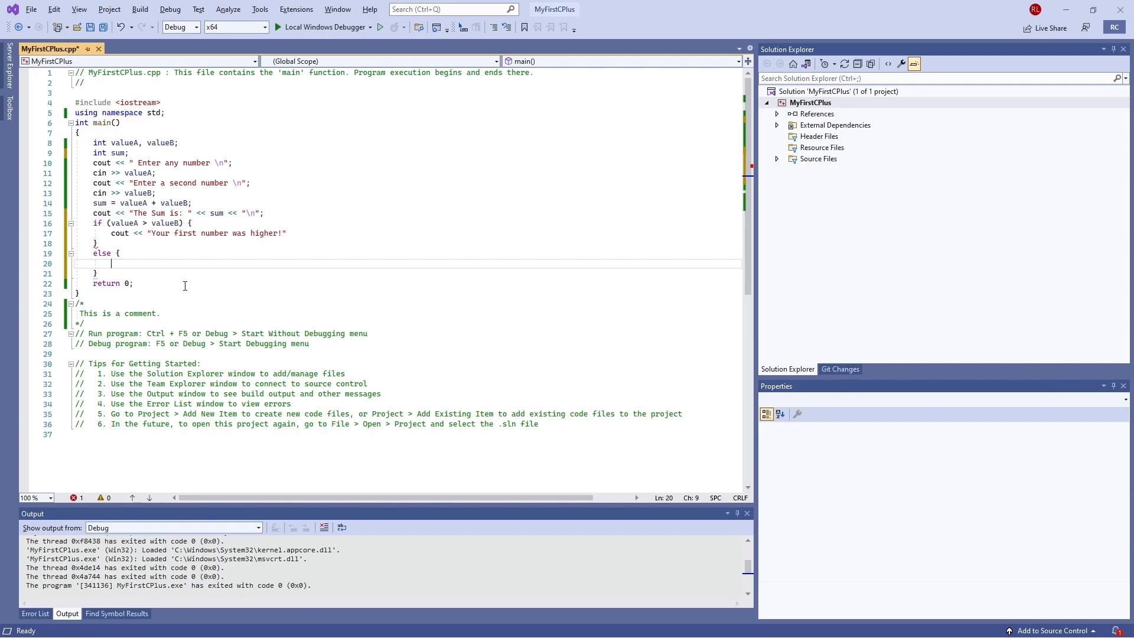
type("cout")
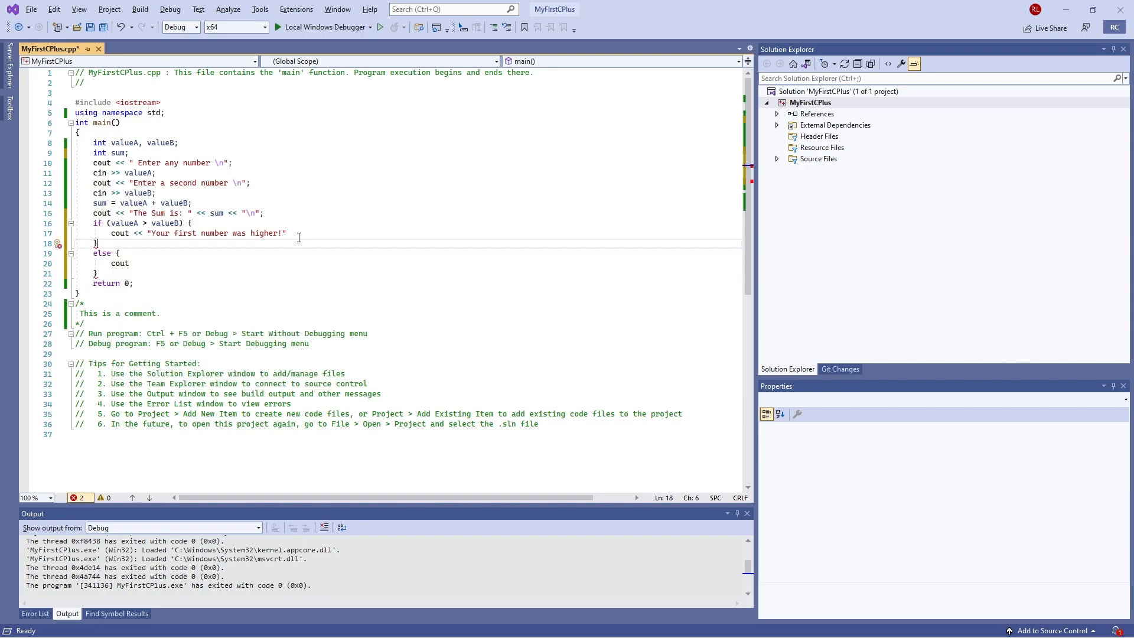
type(";")
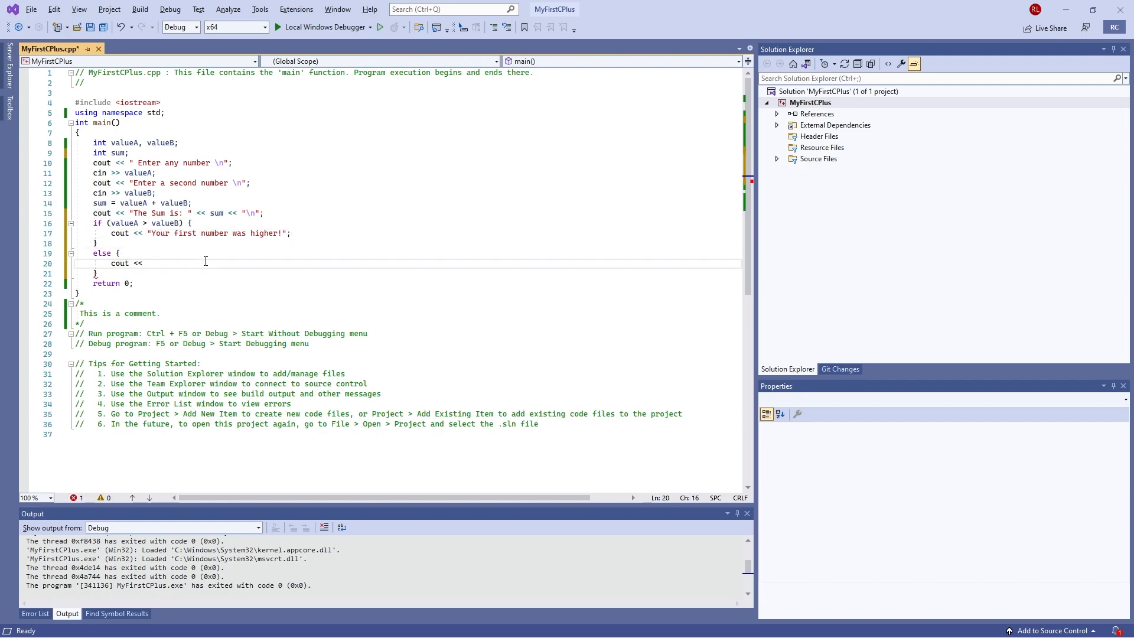
type("\"Your second")
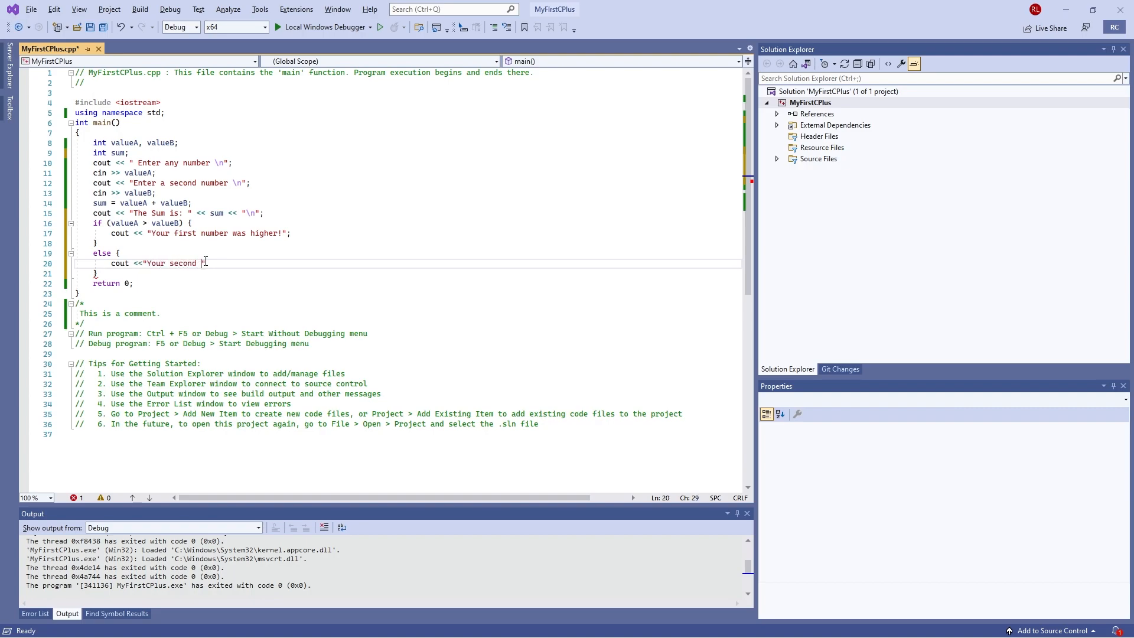
type("number was higher")
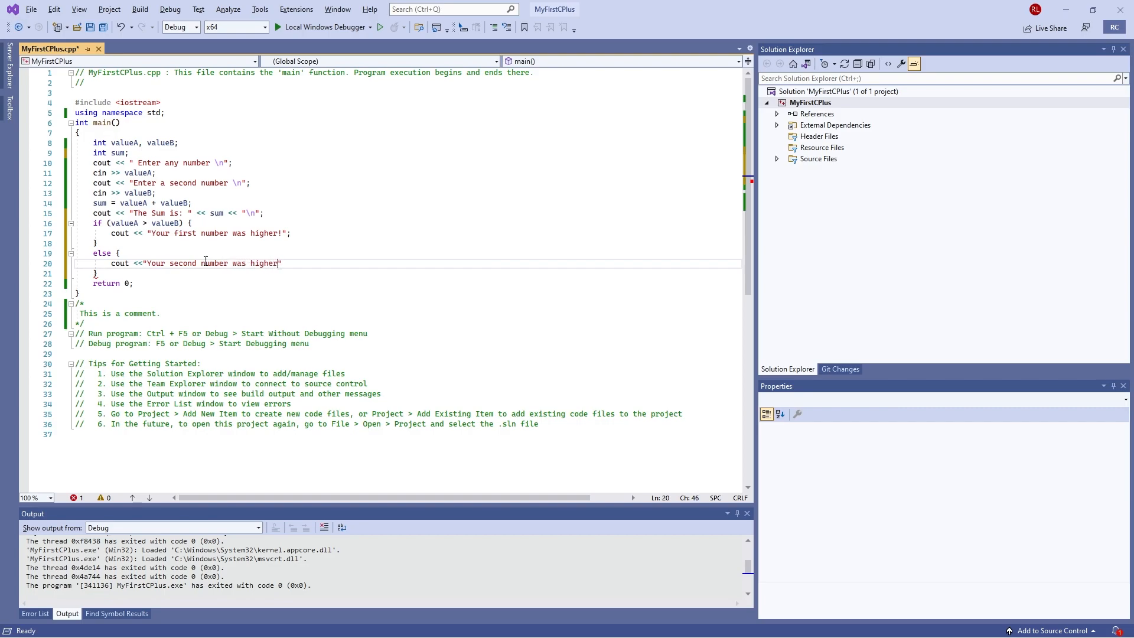
type("!\"")
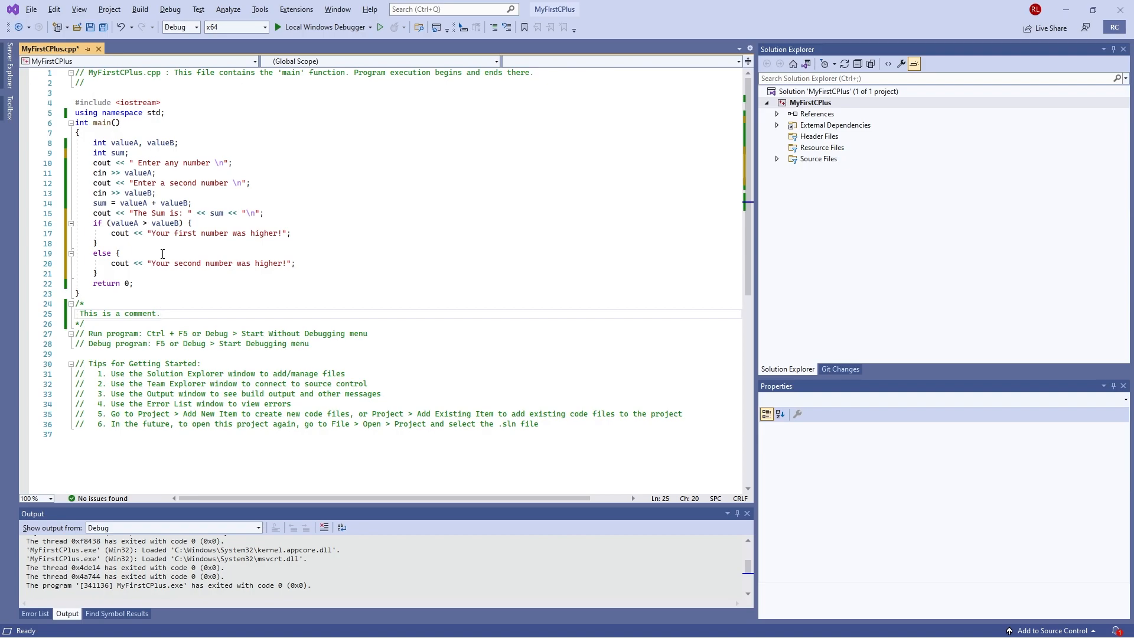
mouse_move(153, 378)
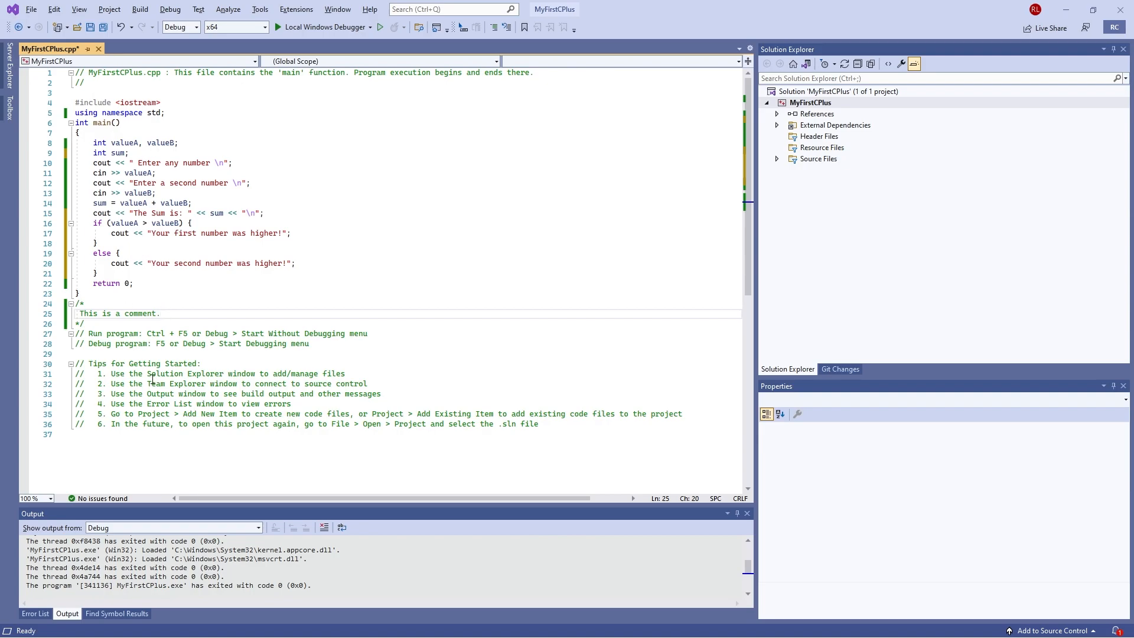
left_click(159, 313)
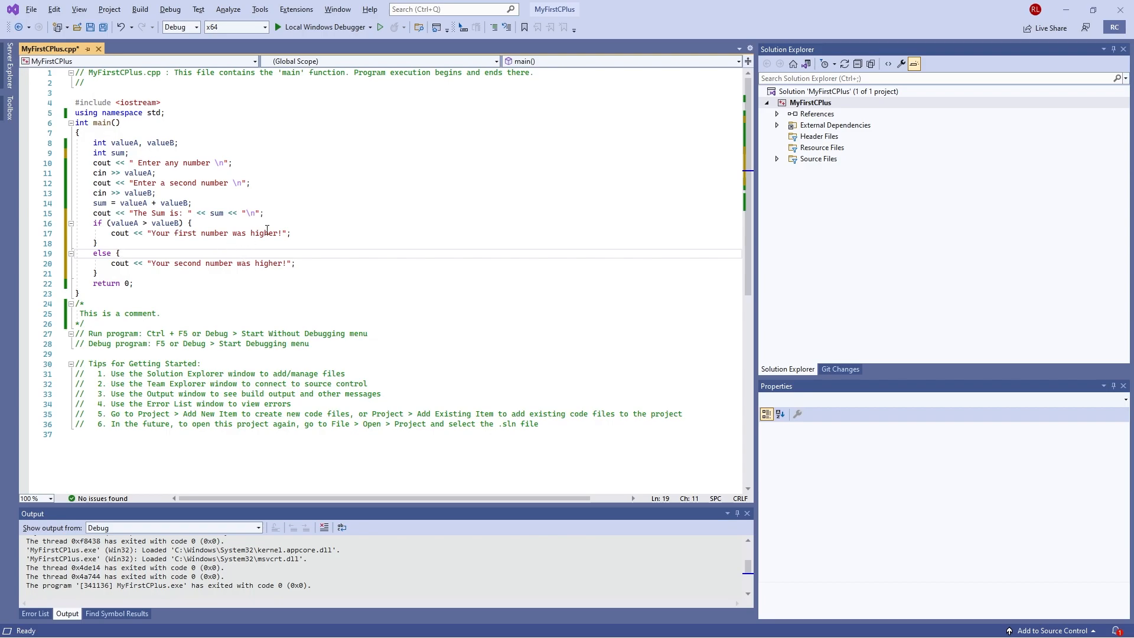
key("F7")
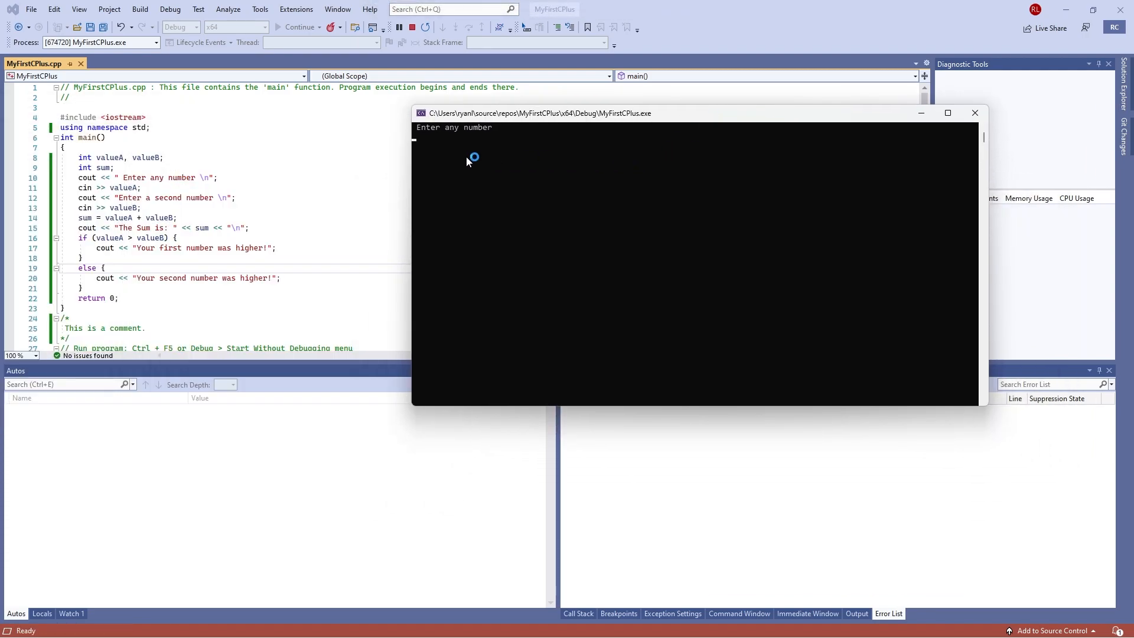
type("8")
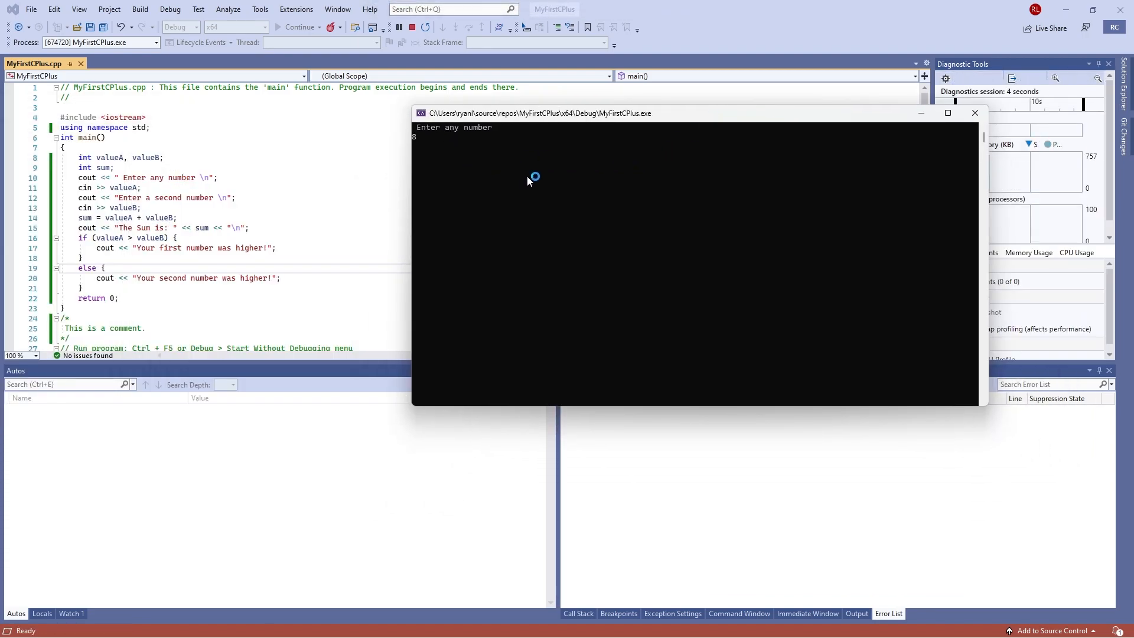
key("enter")
type("3")
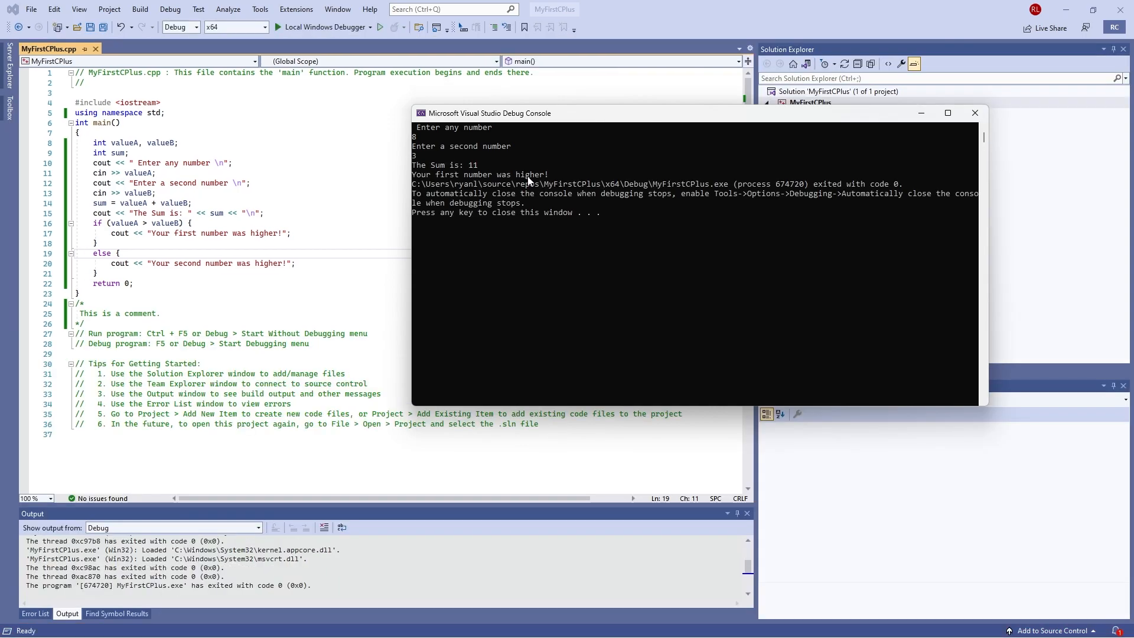
mouse_move(536, 170)
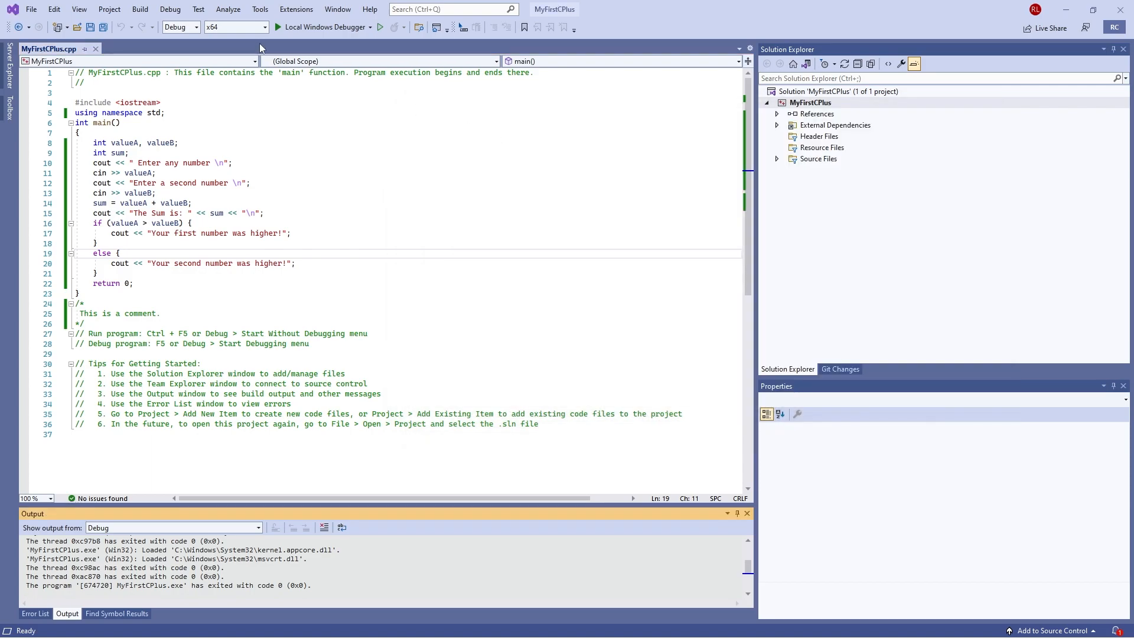
left_click(287, 27)
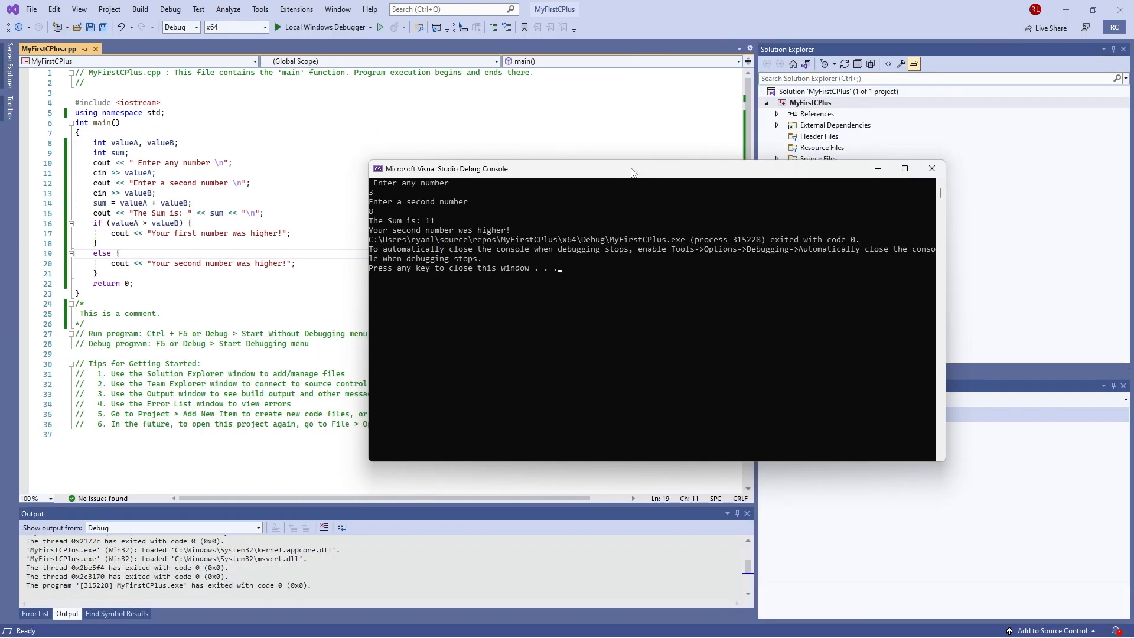
key("enter")
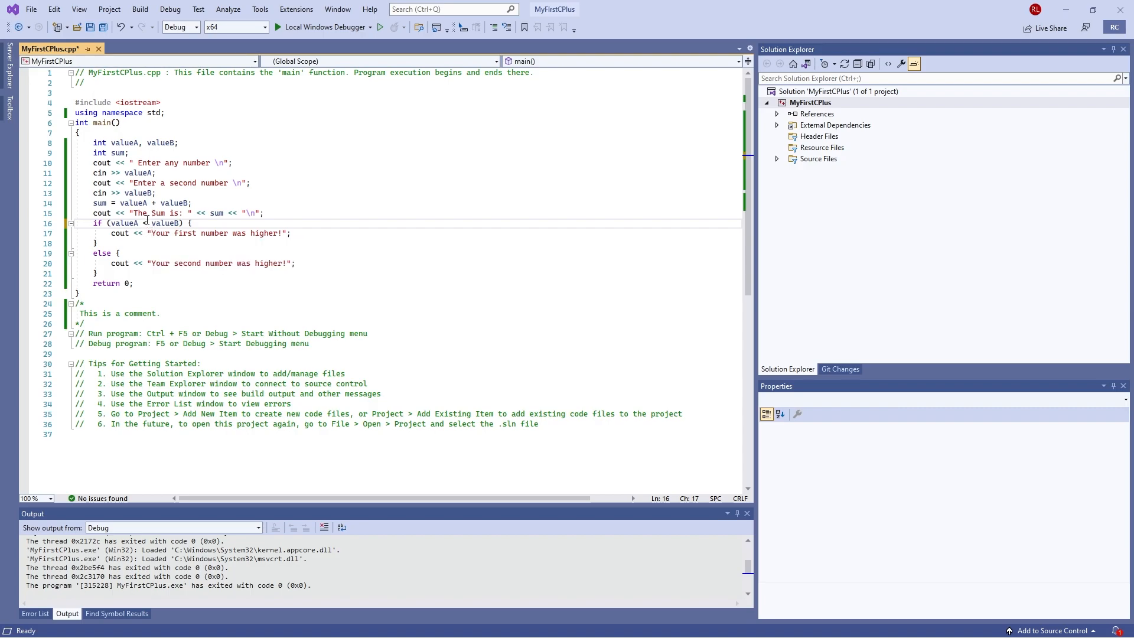
mouse_move(124, 223)
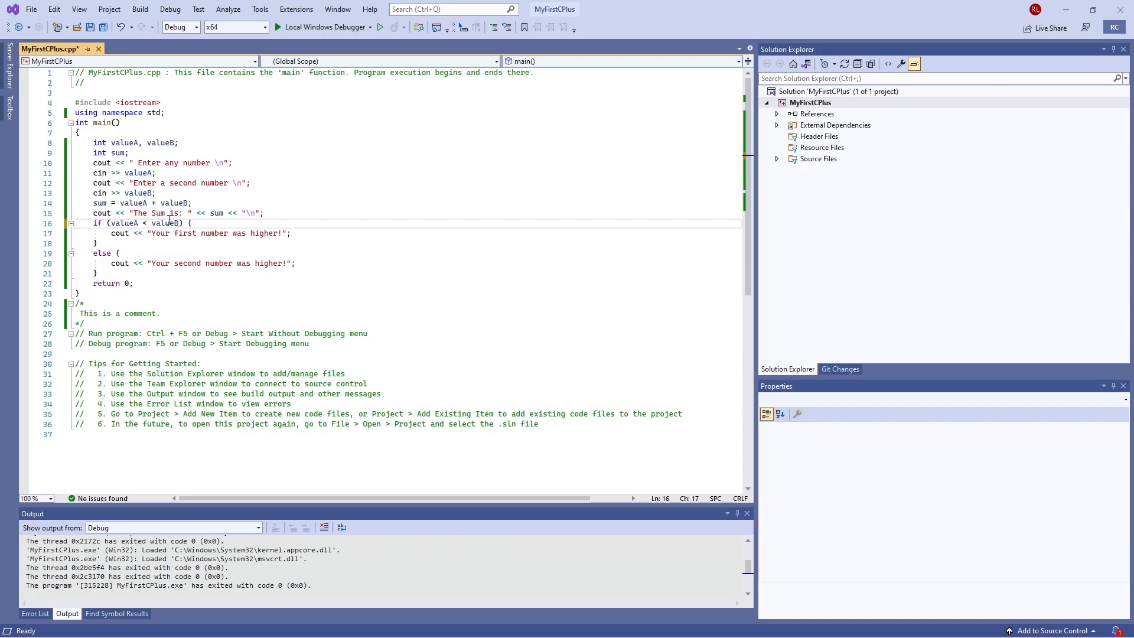
mouse_move(173, 223)
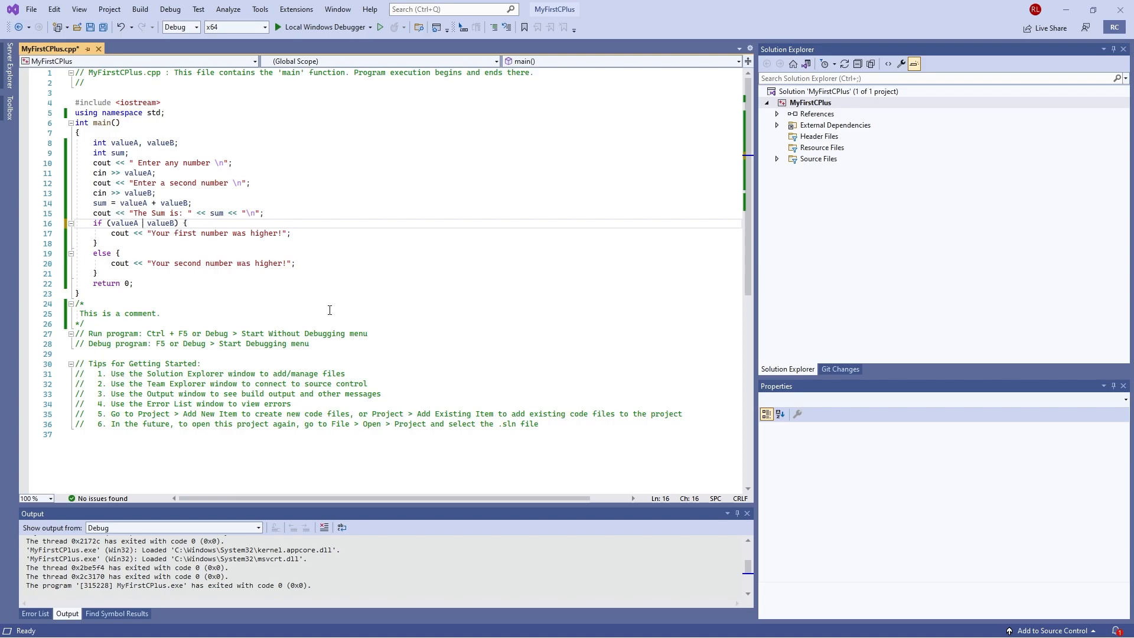
Change the if condition's operator to == so it tests valueA == valueB
type("==")
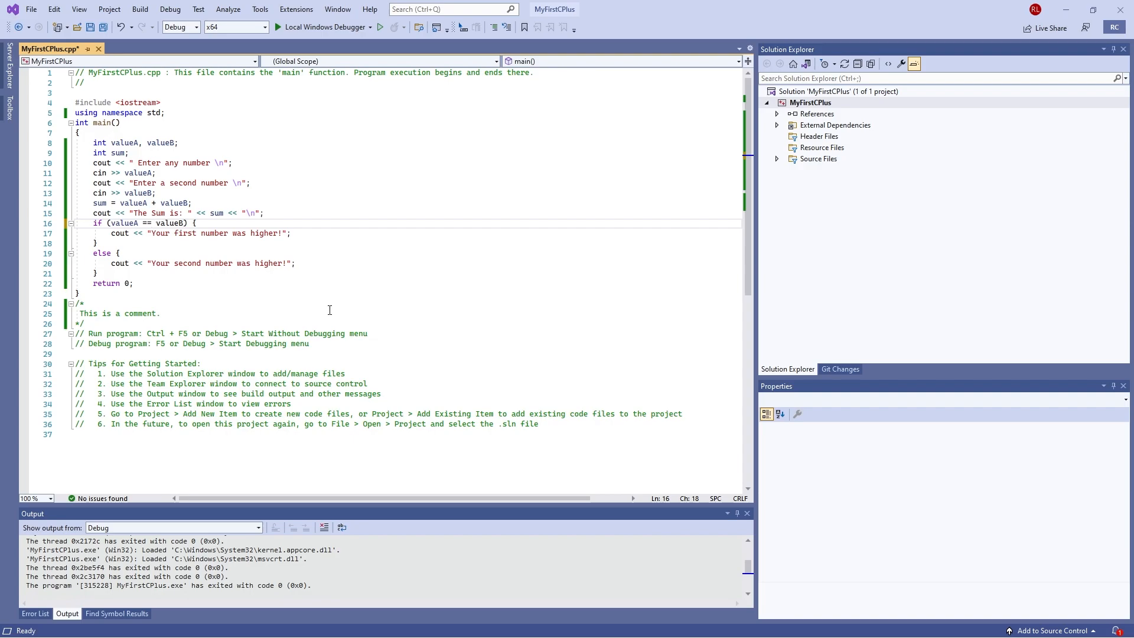
key("Backspace")
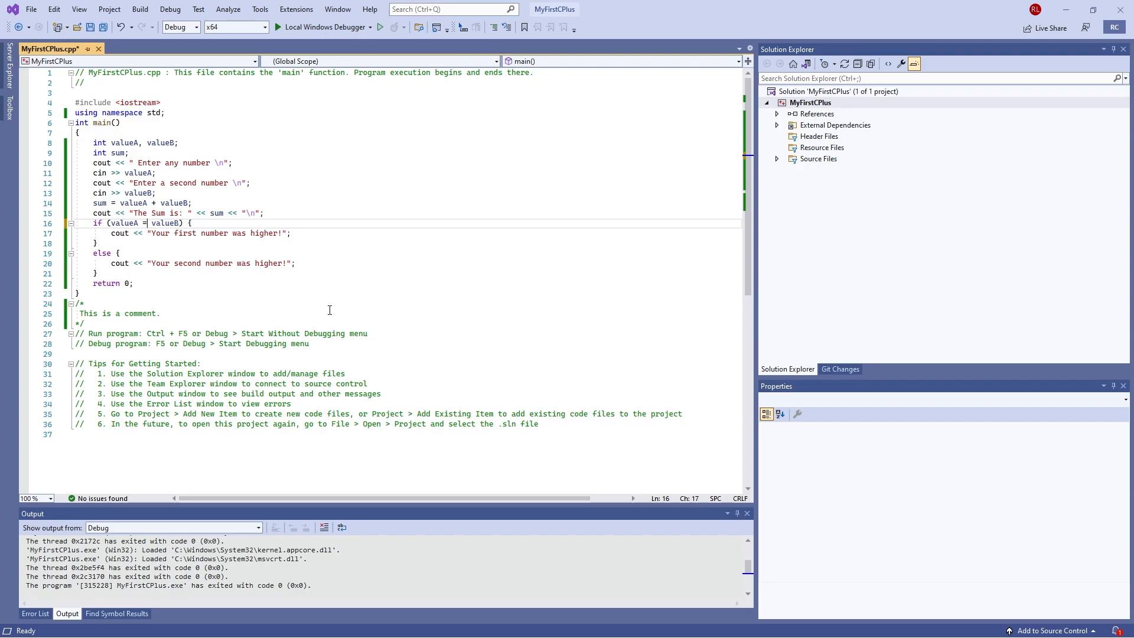
type("=")
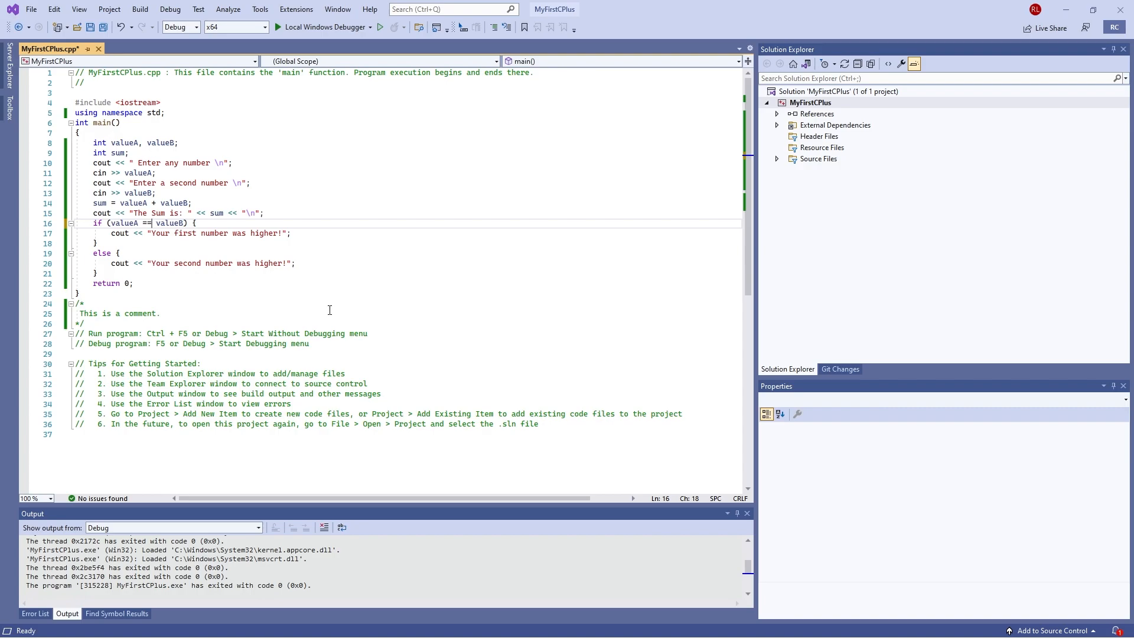
type("=")
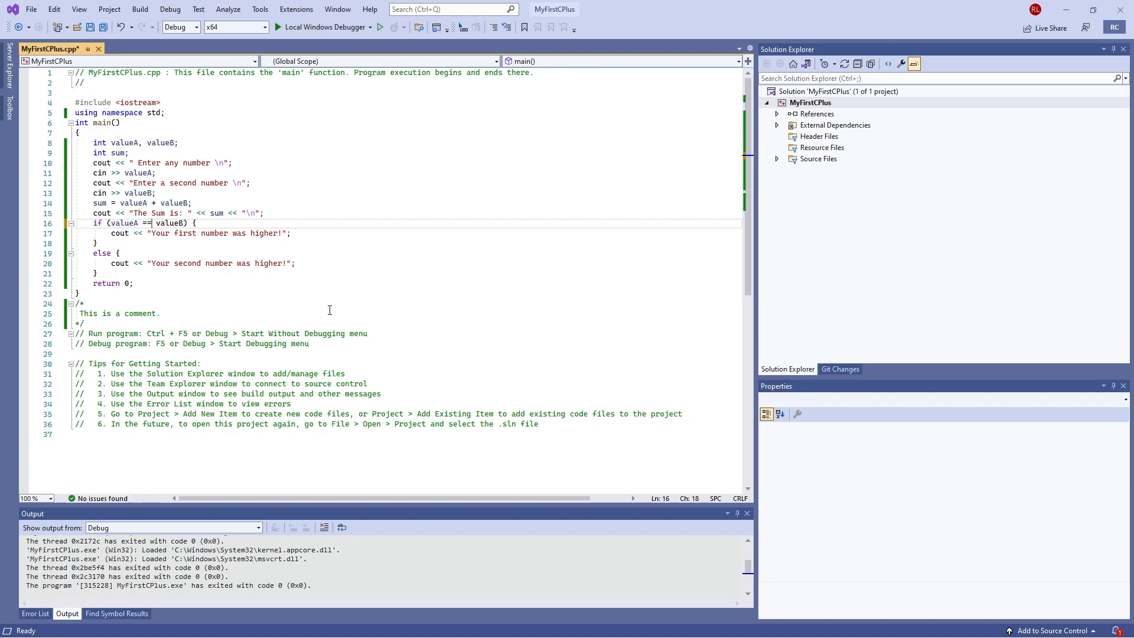
key("Backspace")
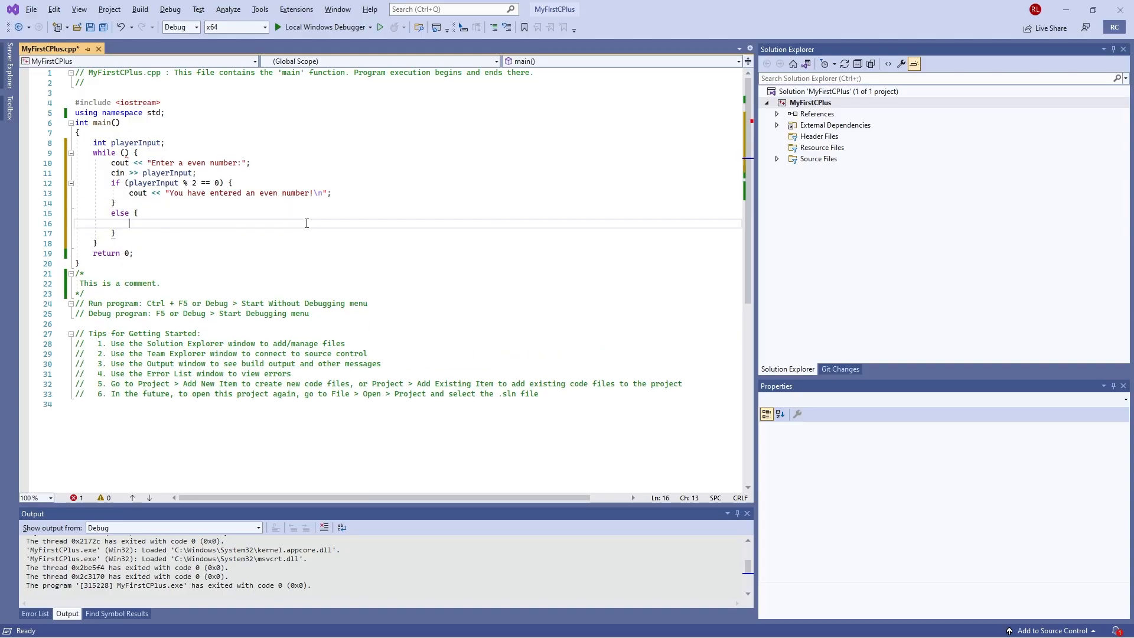
Begin a cout statement inside the while loop's empty else branch
type("cout")
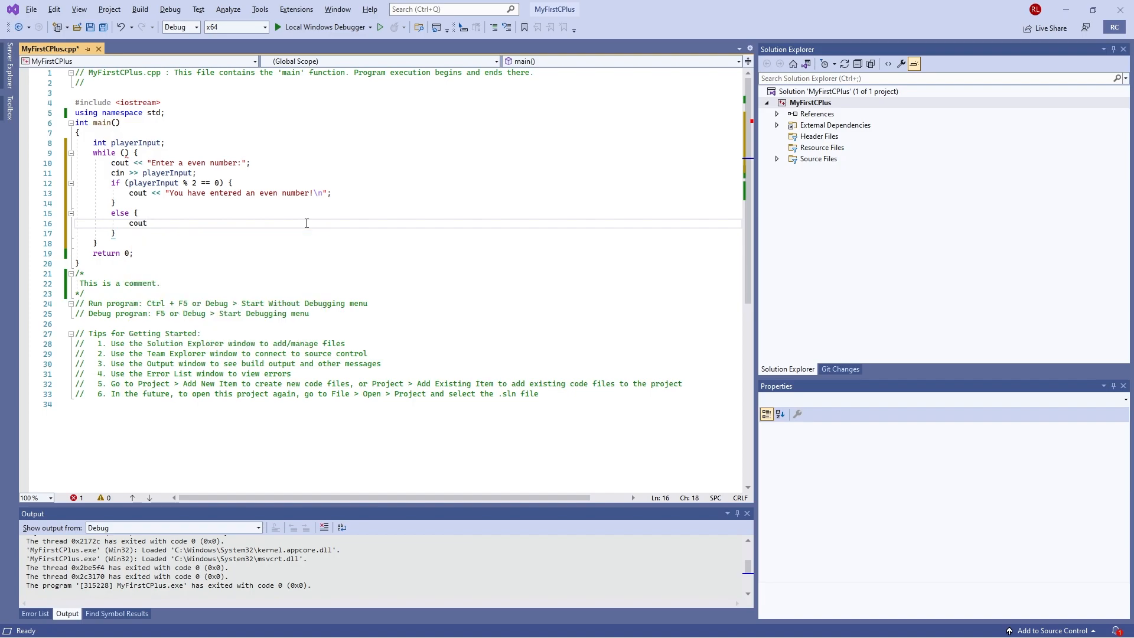